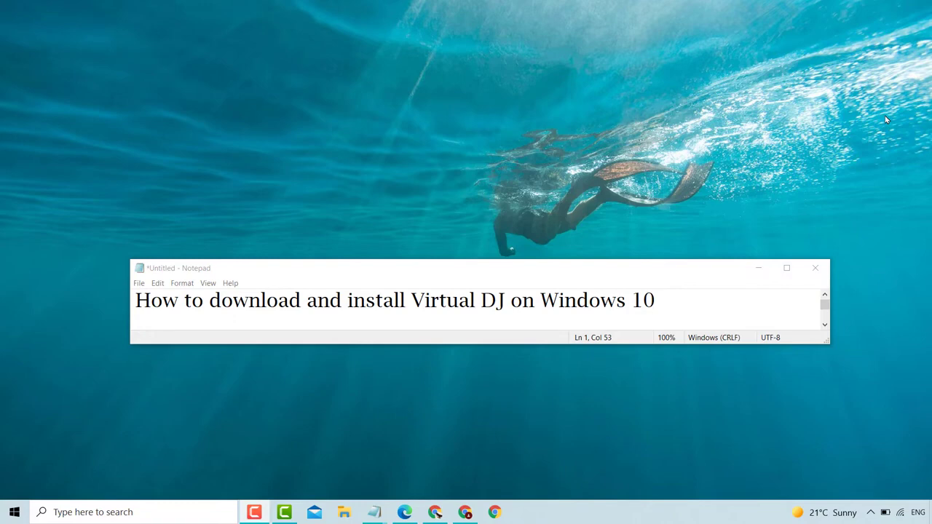
mouse_move(878, 125)
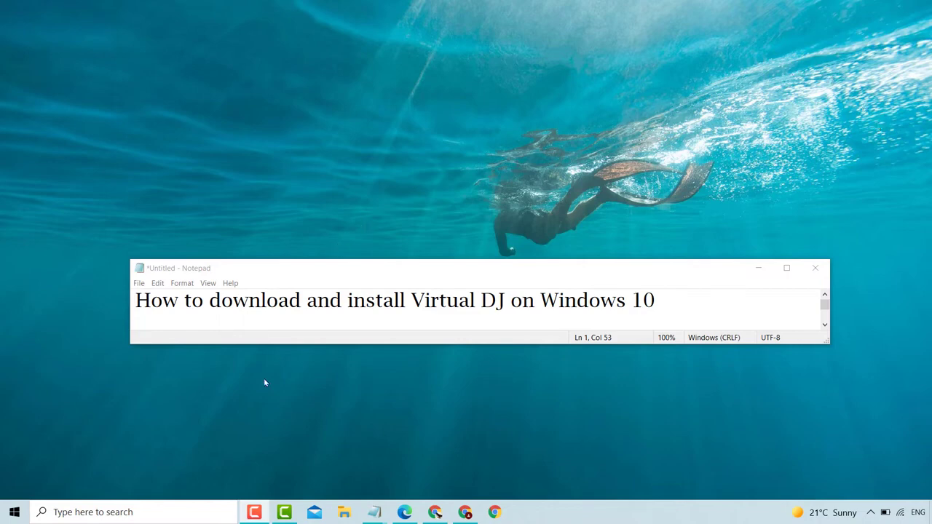
mouse_move(415, 501)
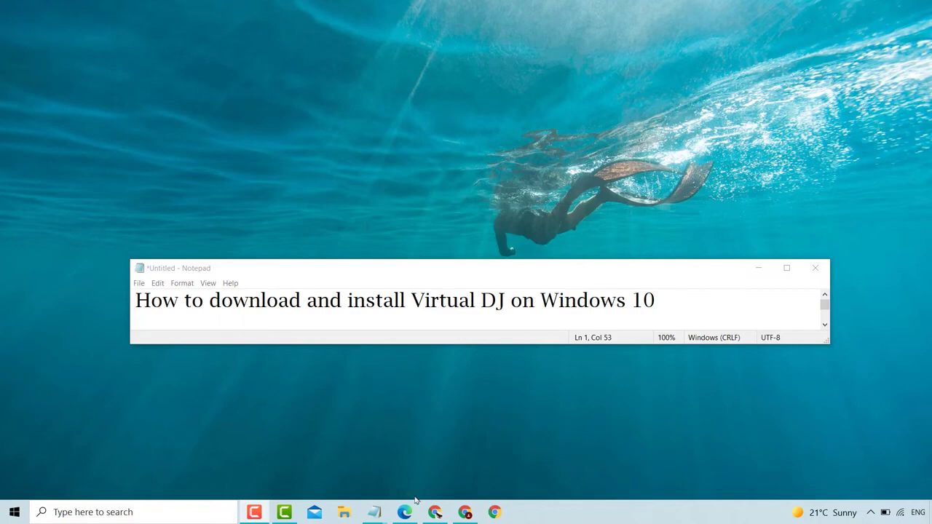
Step: Search Google in Chrome for 'virtual dj' using the search suggestion
left_click(507, 512)
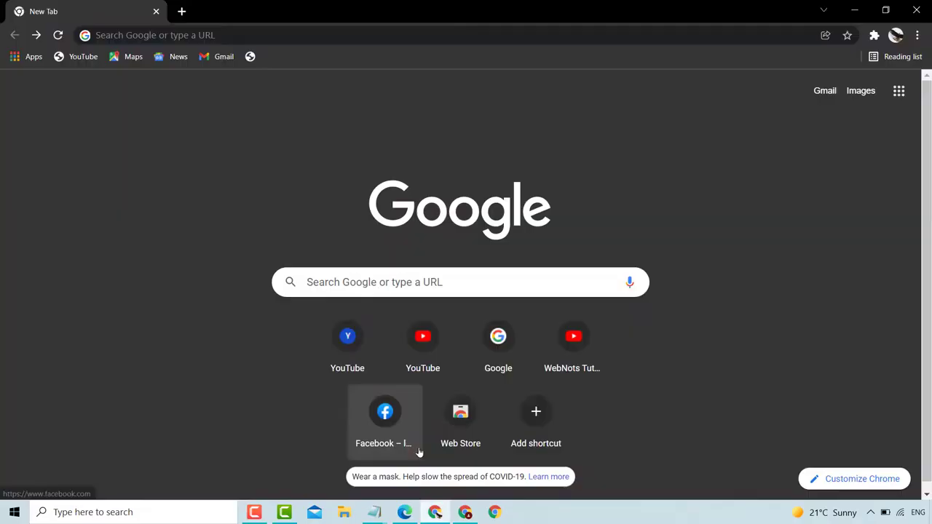
mouse_move(380, 291)
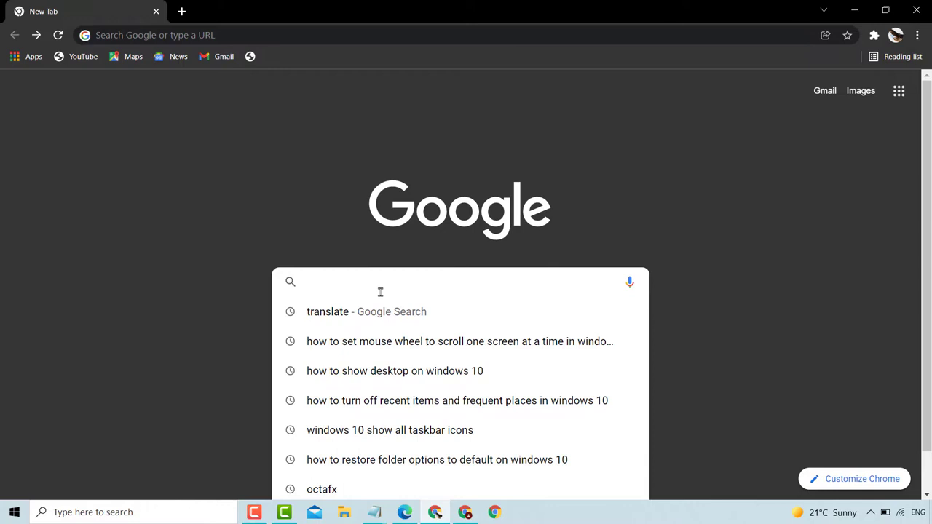
type("virtual dj")
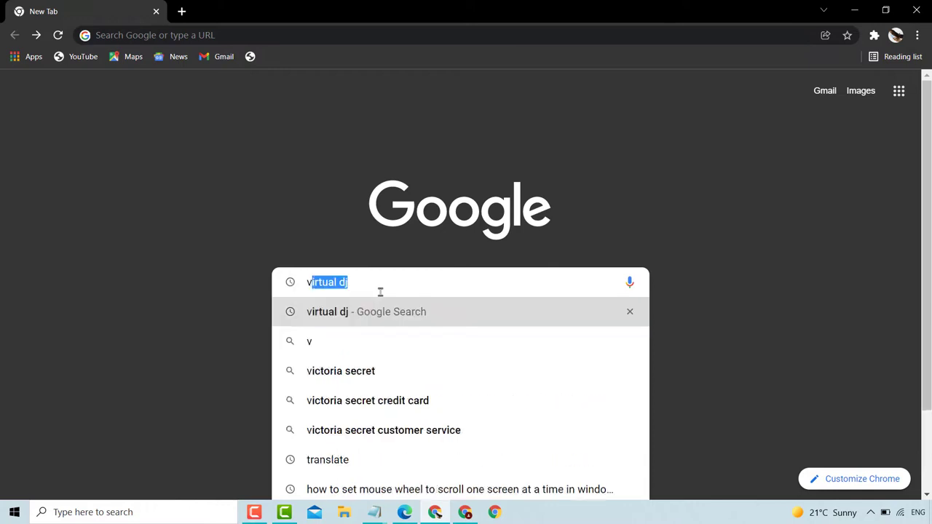
type("vrtu")
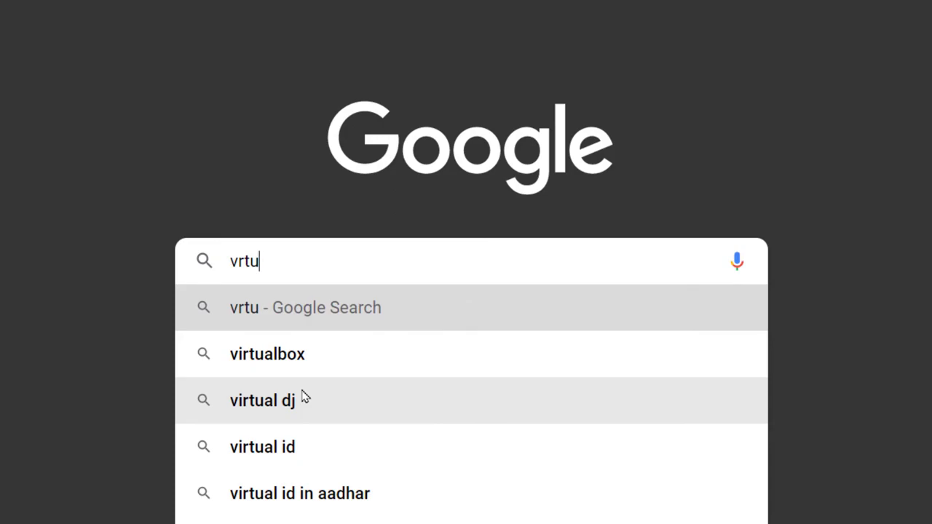
left_click(263, 400)
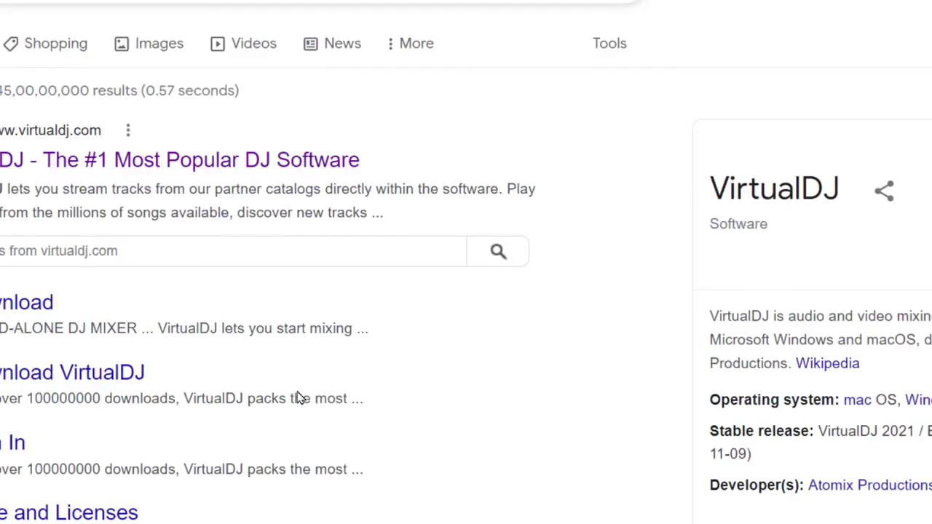
mouse_move(265, 202)
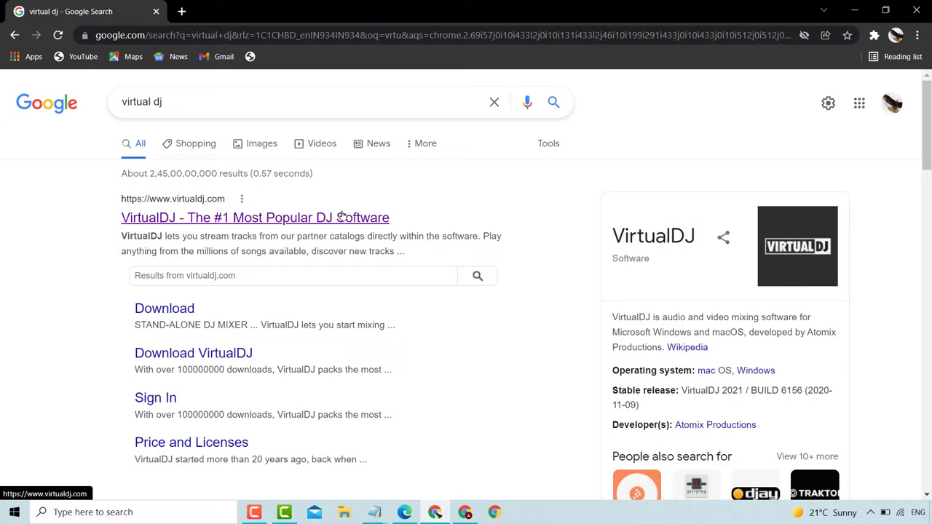
Step: Open the 'VirtualDJ - The #1 Most Popular DJ Software' result at virtualdj.com
left_click(255, 217)
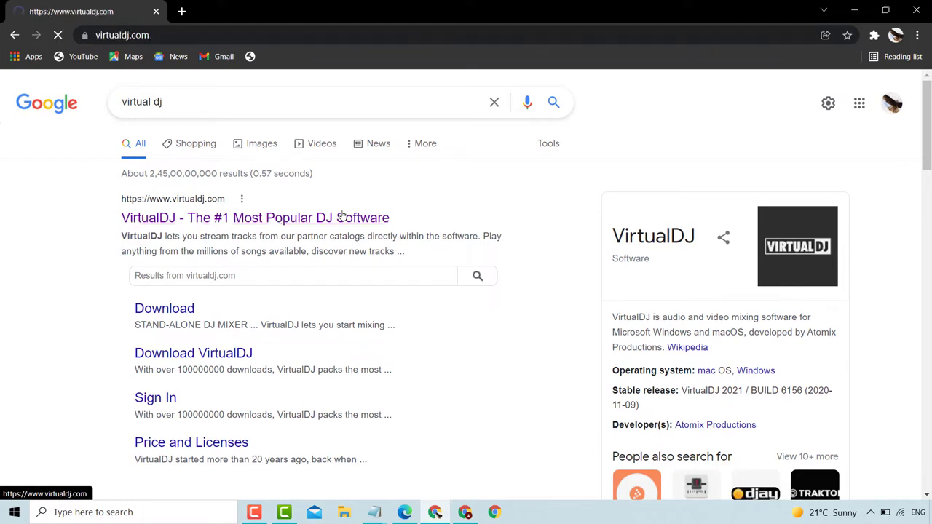
left_click(254, 217)
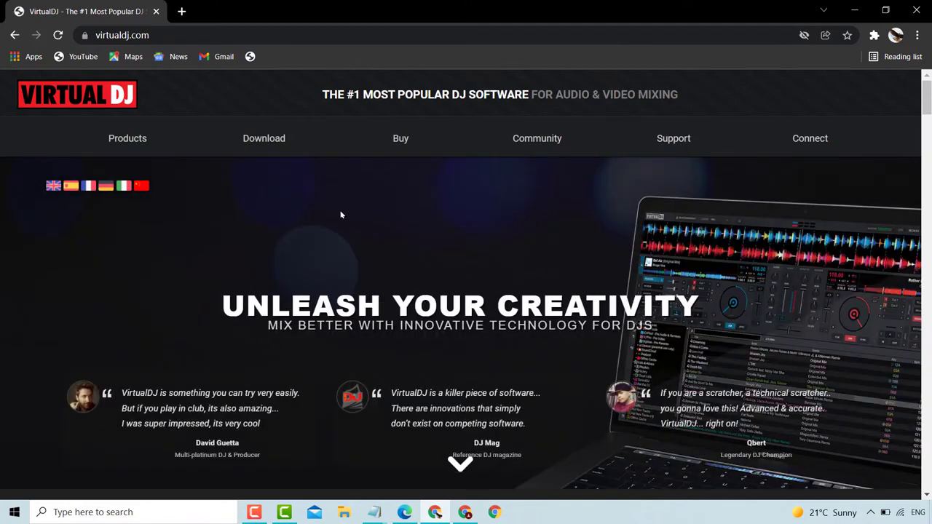
Step: Scroll to 'Get VirtualDJ Today!' and follow its red Download button
scroll("down", 3)
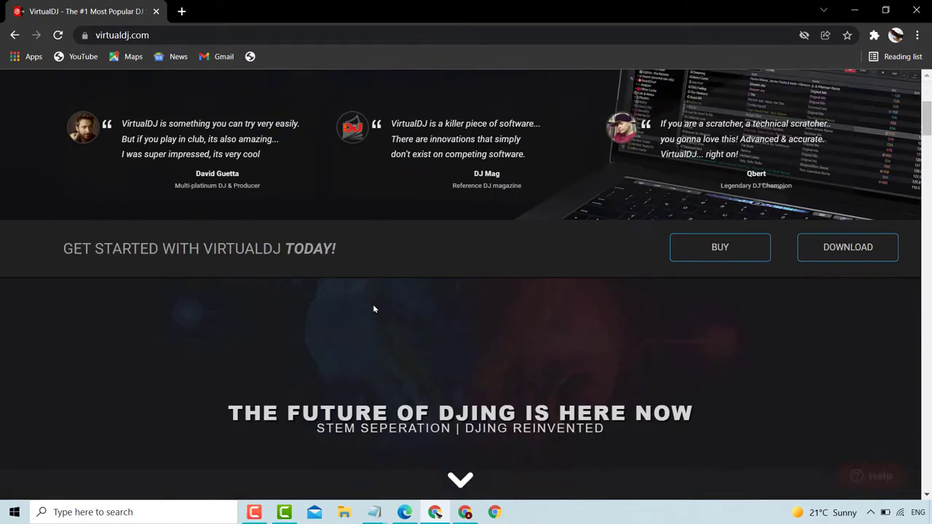
scroll("down", 3)
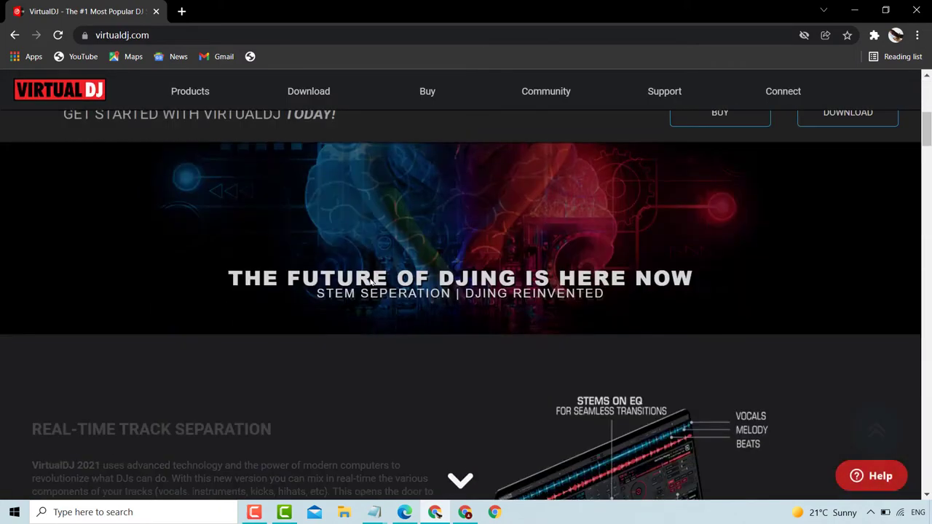
scroll("down", 3)
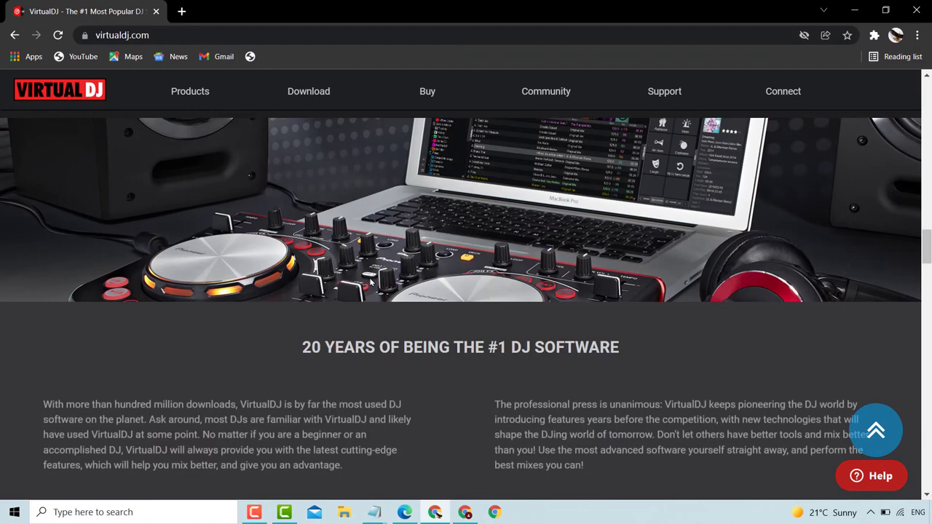
scroll("down", 3)
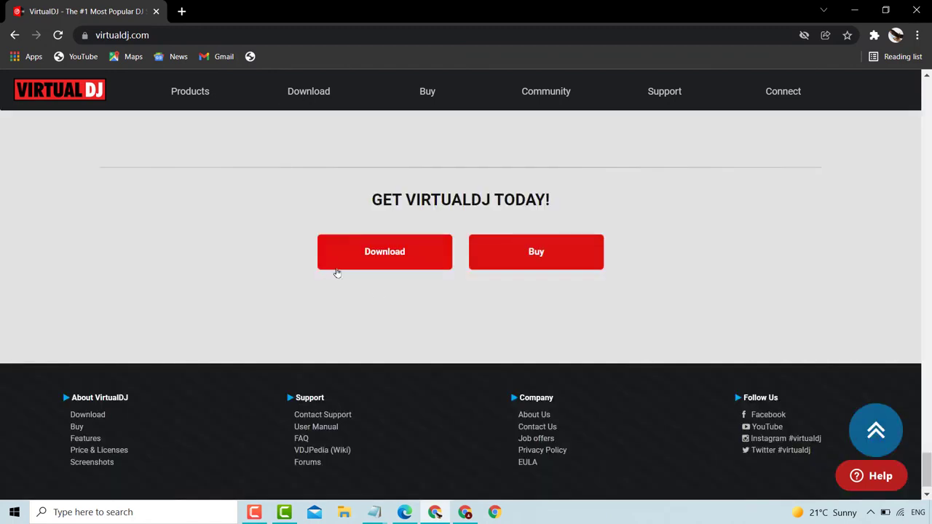
left_click(384, 251)
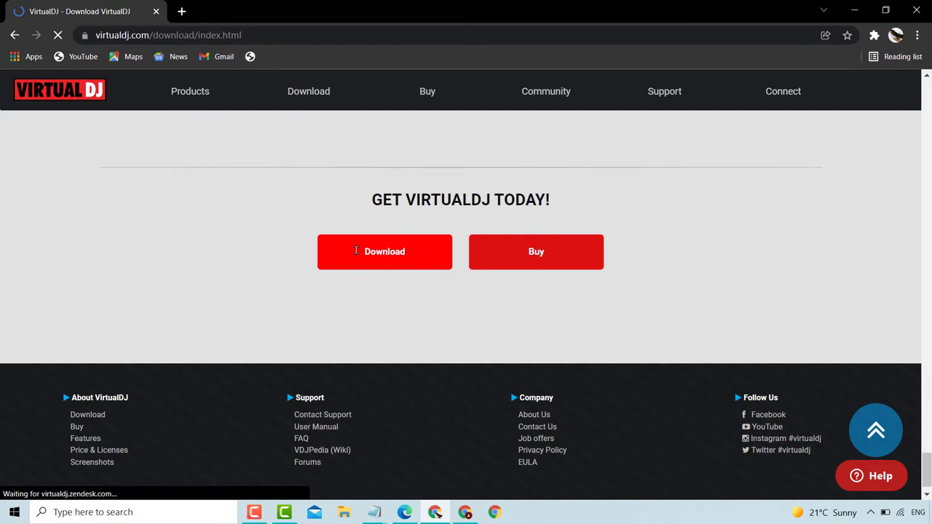
Step: Start downloading the VirtualDJ 2021 Windows installer (install_virtualdj_2021.msi)
left_click(385, 251)
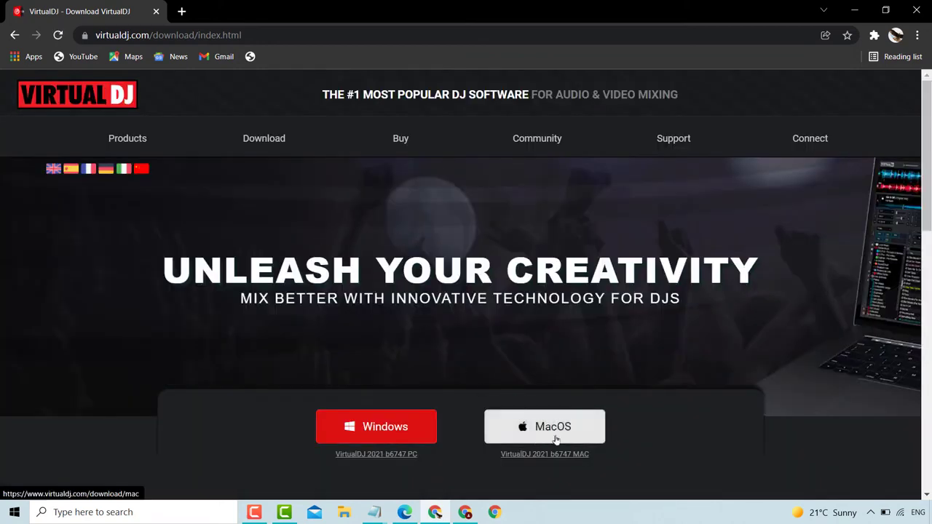
left_click(545, 427)
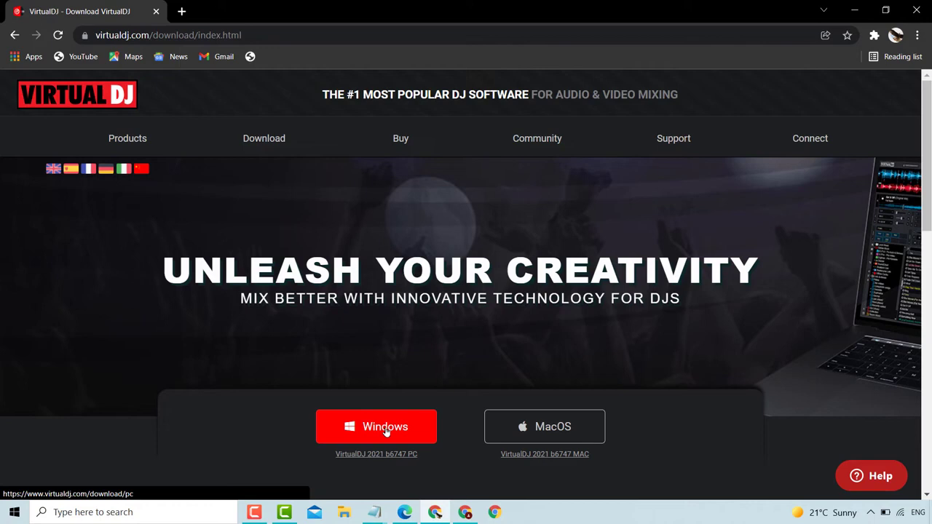
left_click(376, 427)
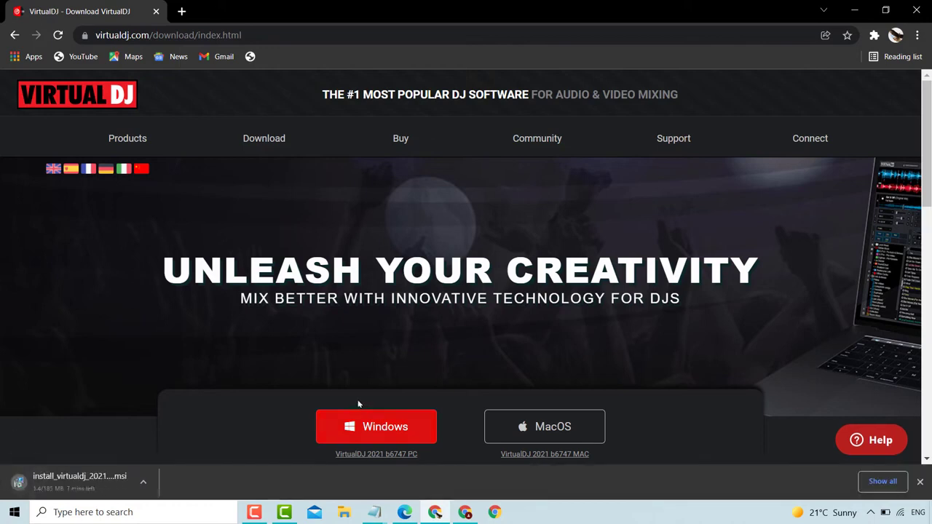
mouse_move(345, 432)
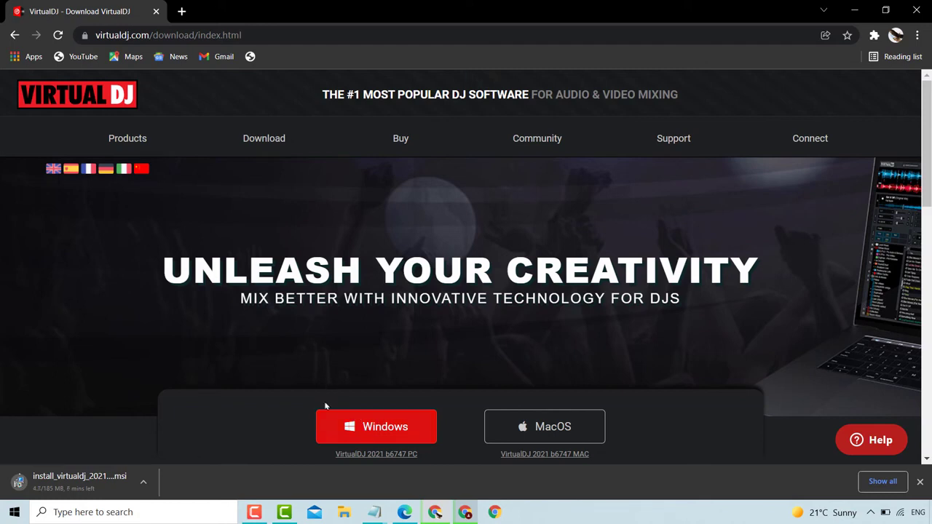
mouse_move(373, 426)
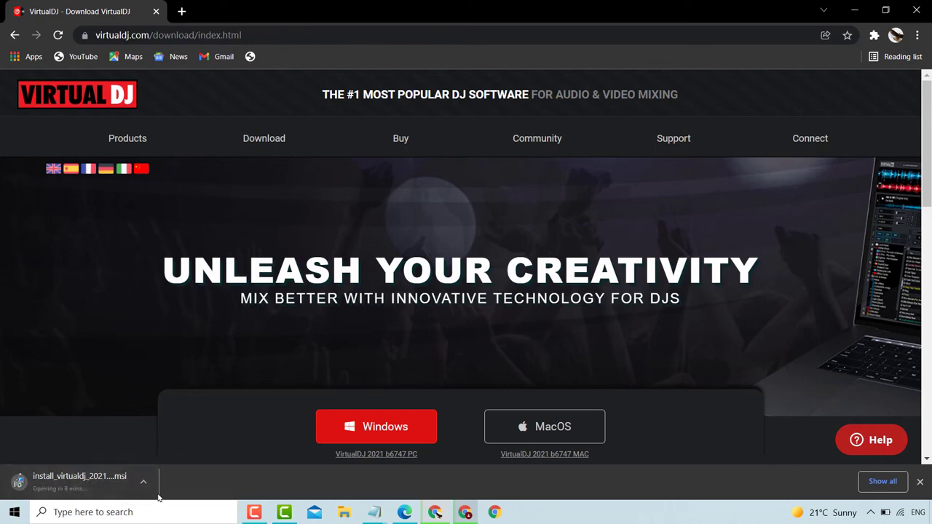
Step: Pause the installer download from its download-bar menu at 10.3 of 185 MB
left_click(147, 479)
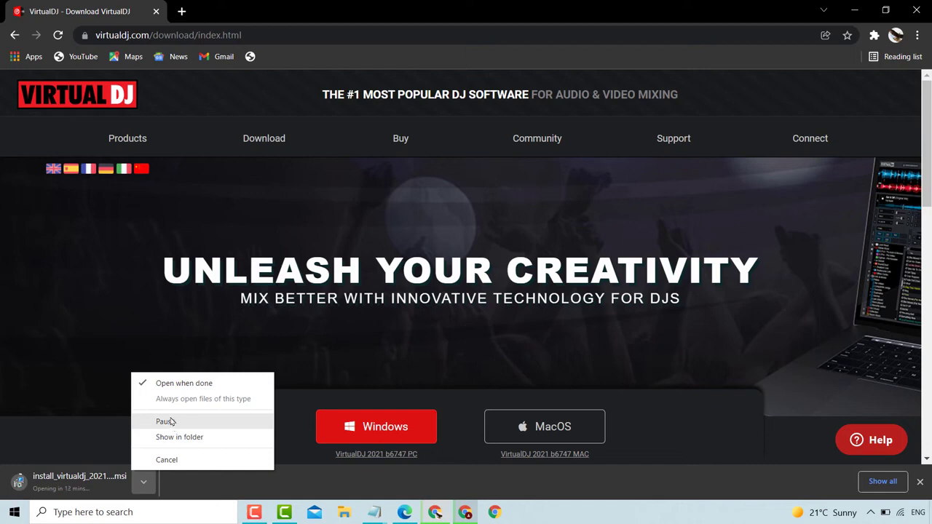
left_click(166, 421)
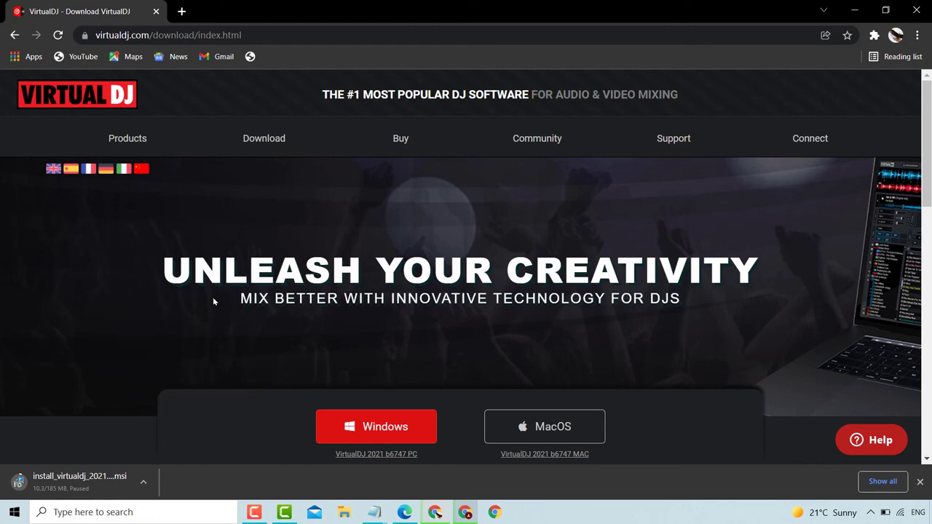
mouse_move(219, 284)
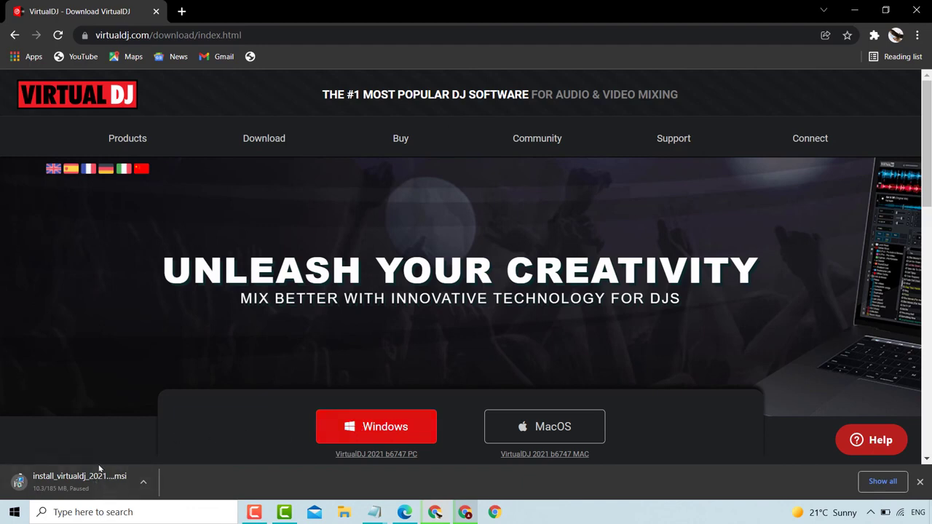
mouse_move(45, 502)
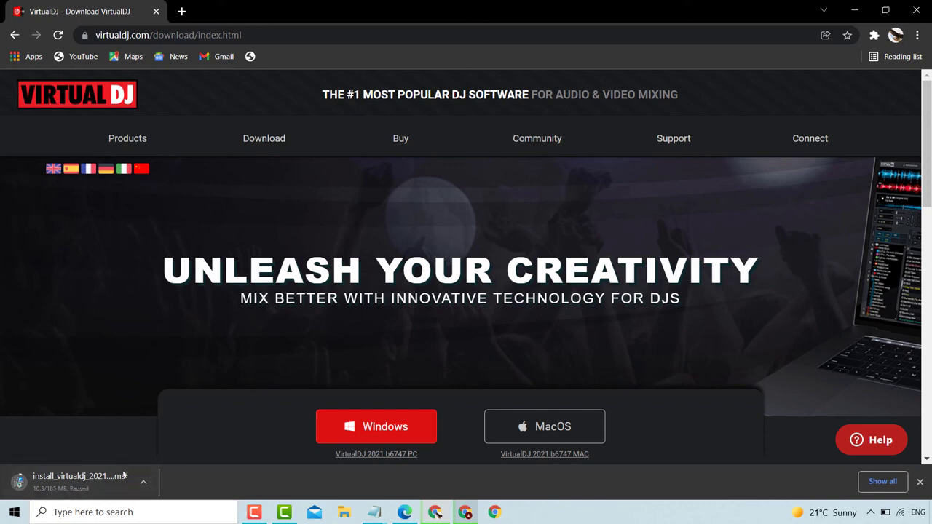
mouse_move(208, 394)
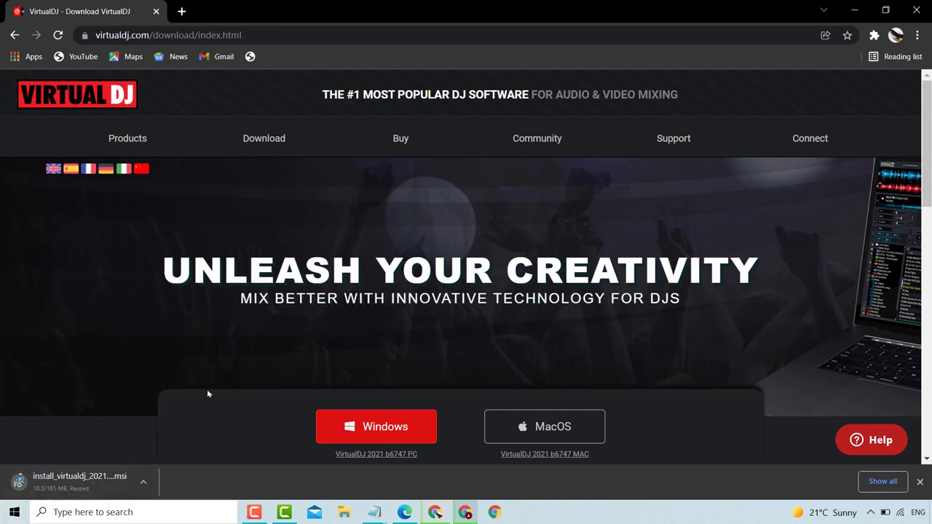
mouse_move(412, 230)
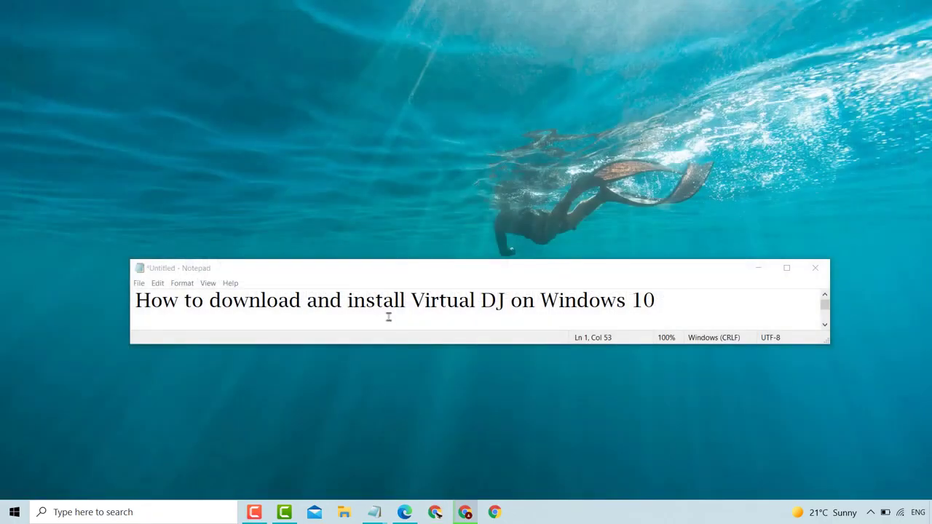
mouse_move(458, 335)
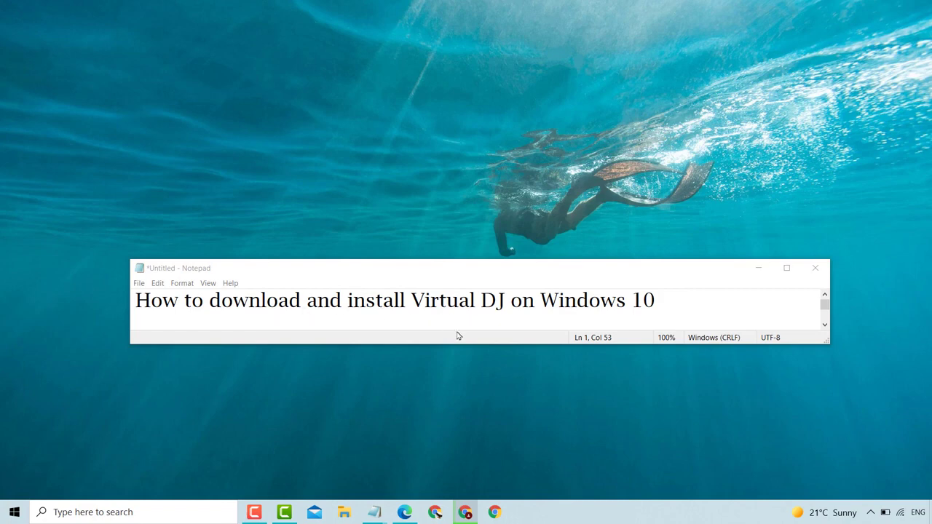